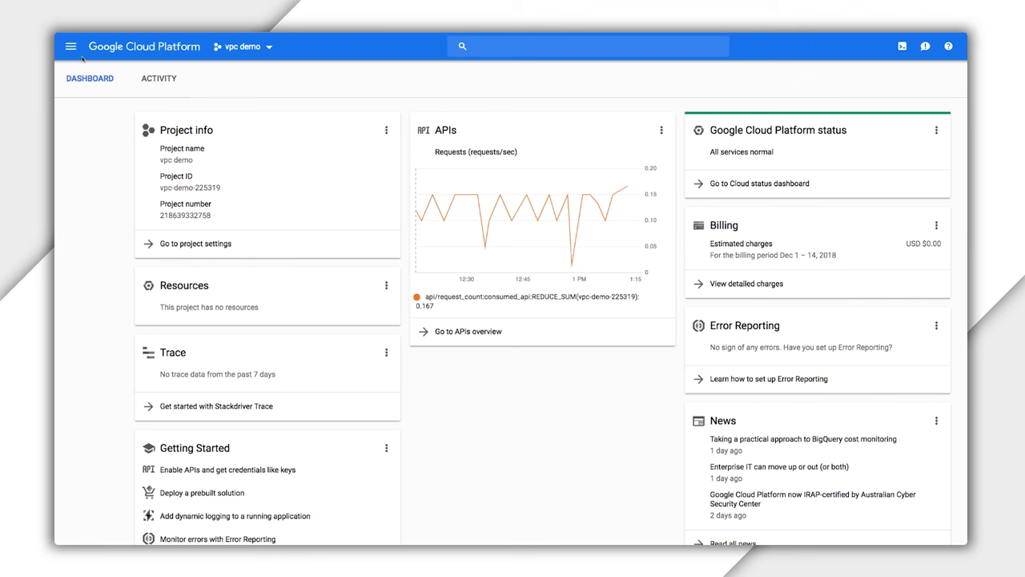
Step: Navigate from the console menu to the VPC networks list showing the default network
click(70, 45)
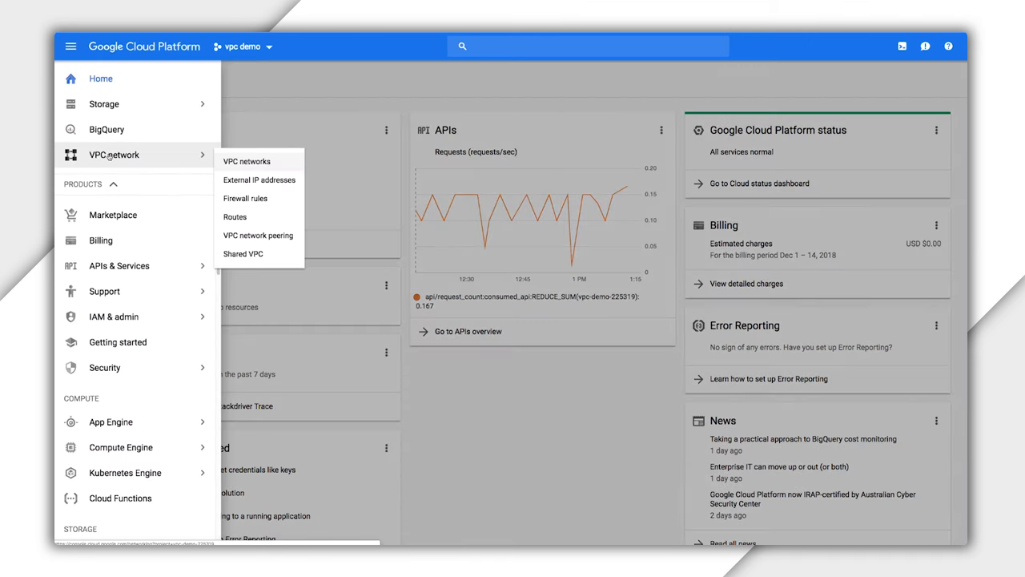
click(247, 160)
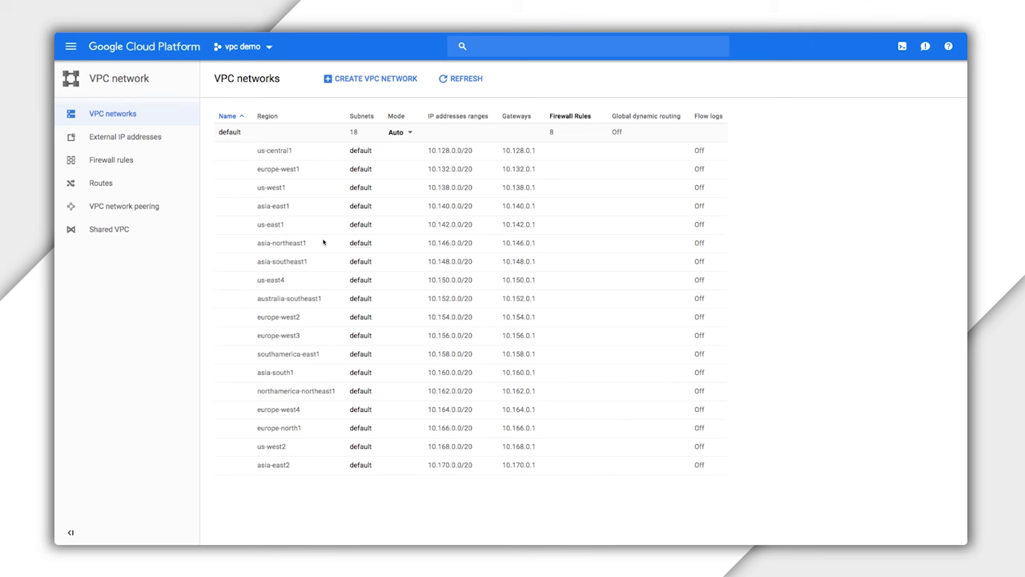
Step: Start a new VPC network named vpc1 with automatic subnet creation
click(462, 76)
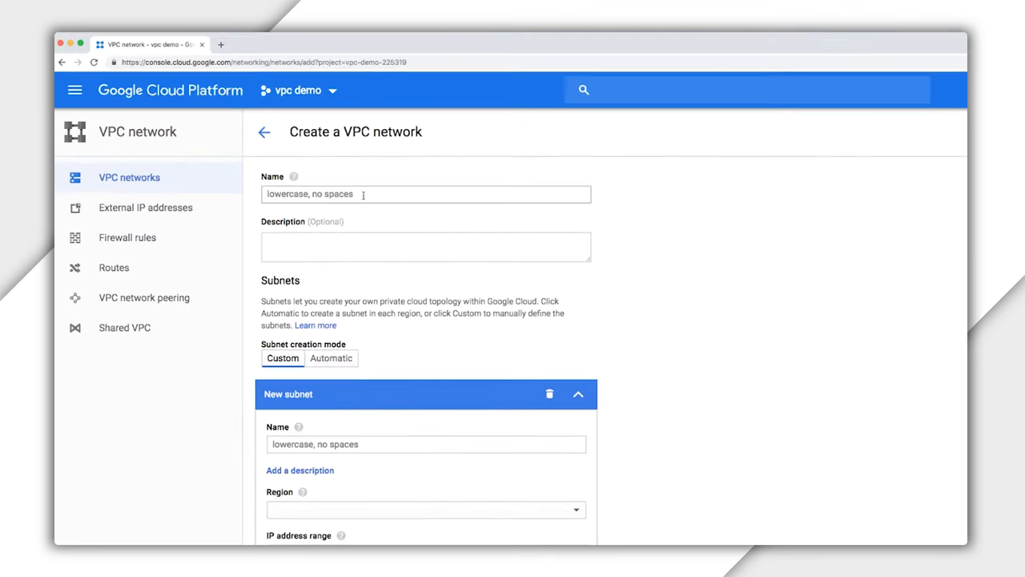
text(vpc1)
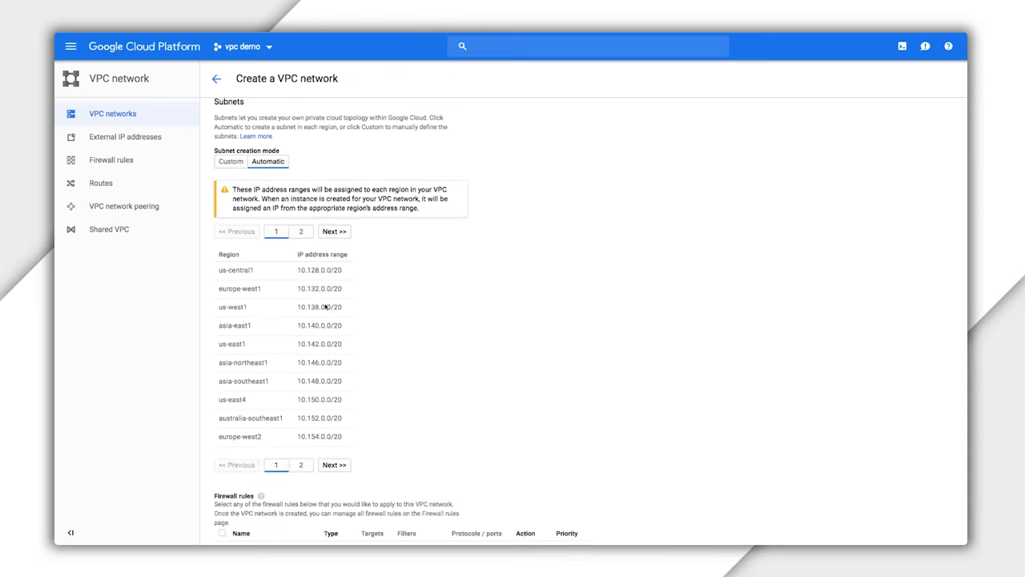
Step: Enable the vpc1-allow-icmp, internal, rdp and ssh firewall rules and create the vpc1 network
scroll(down, 3)
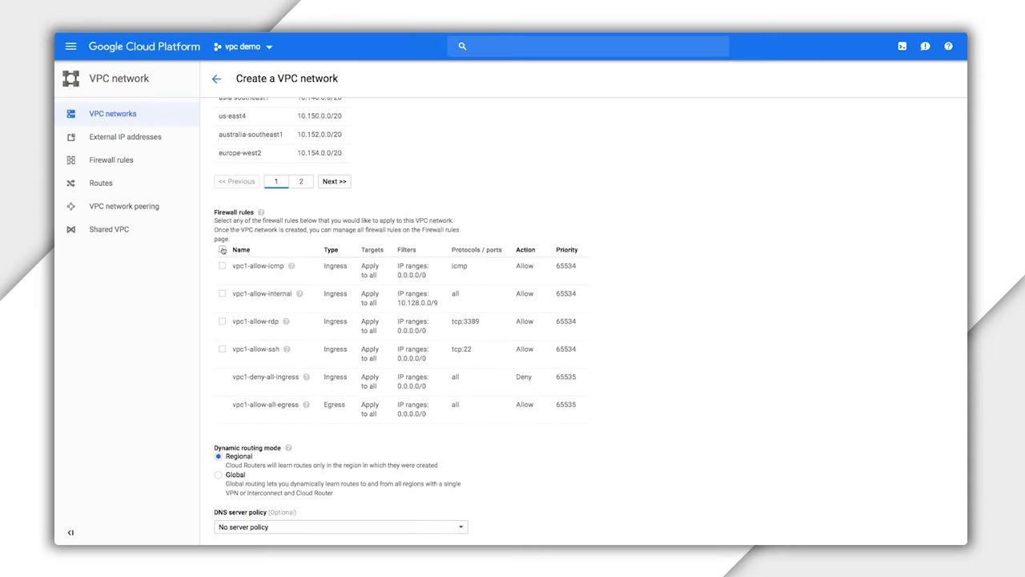
click(223, 250)
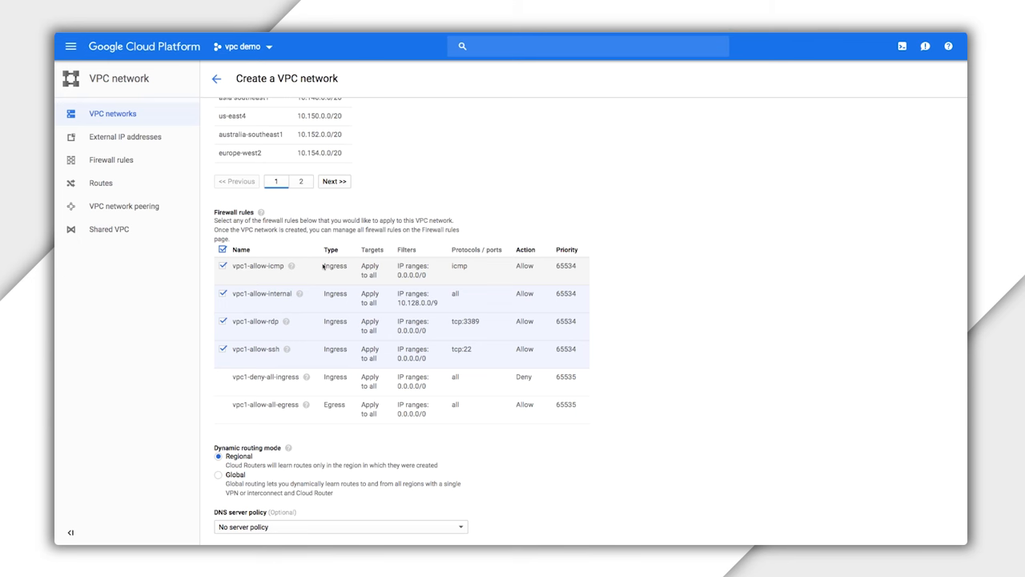
scroll(down, 3)
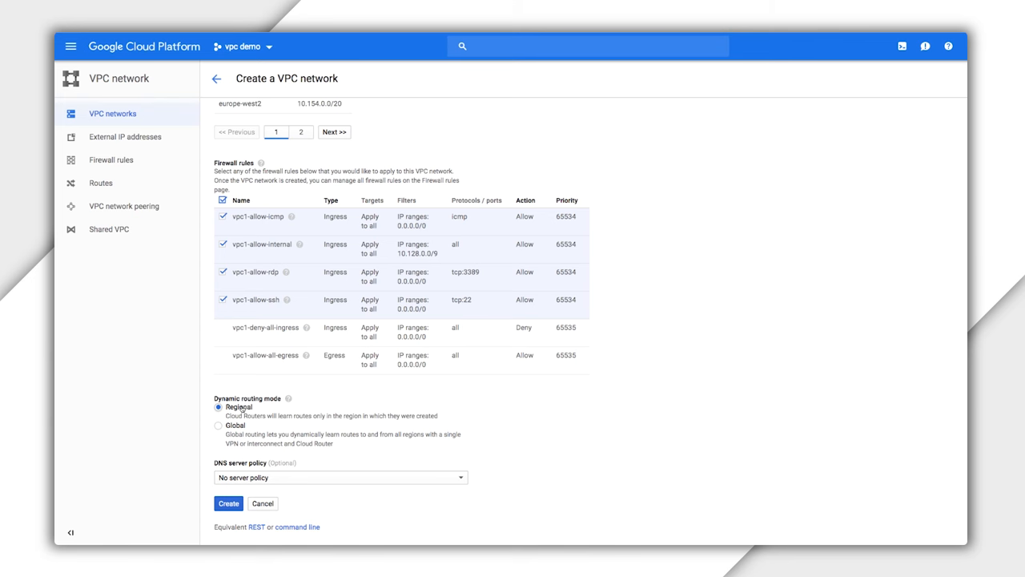
click(227, 503)
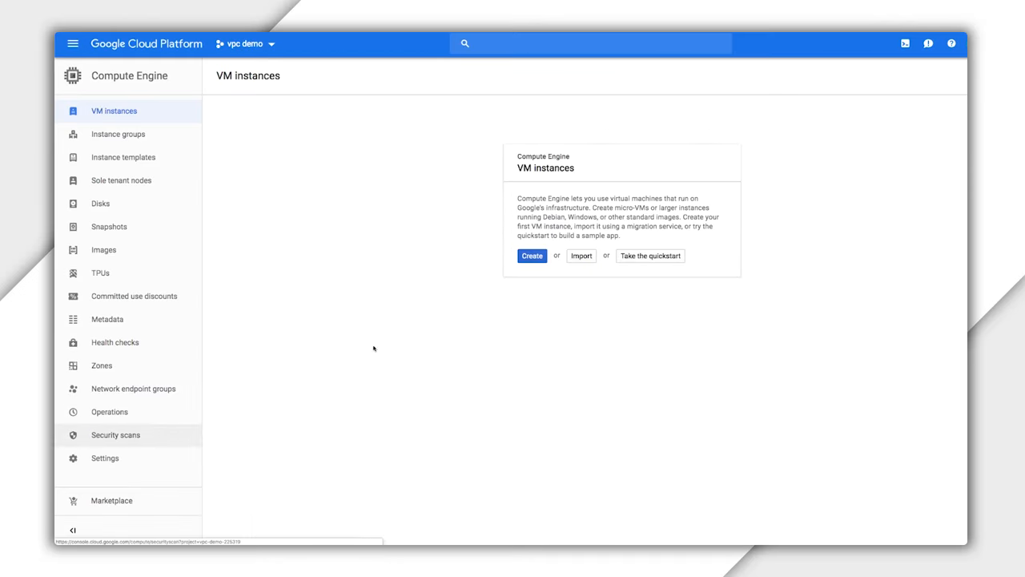
Step: Begin a new VM instance-1 and expand its management, security, disks and networking options
click(531, 257)
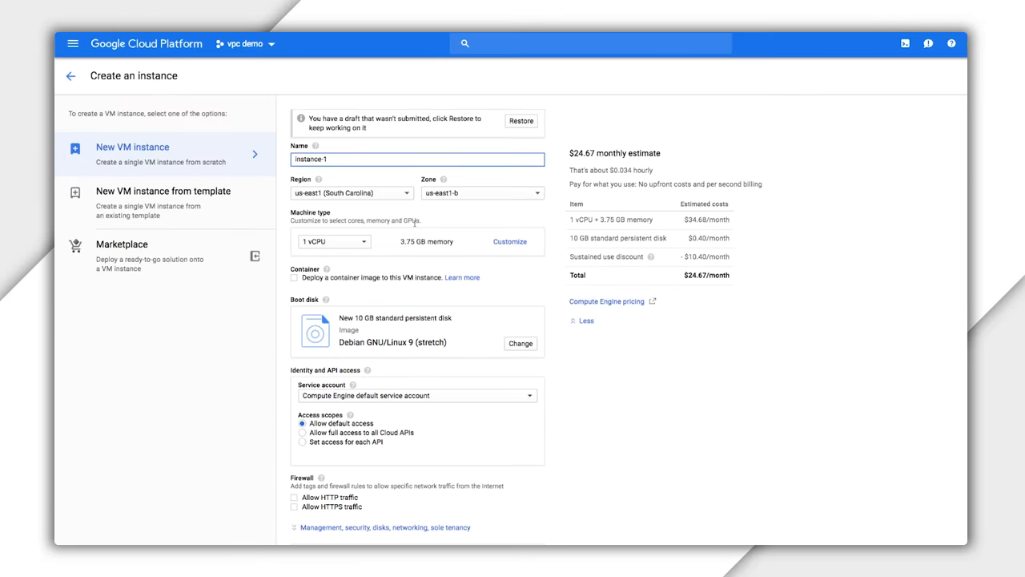
scroll(down, 3)
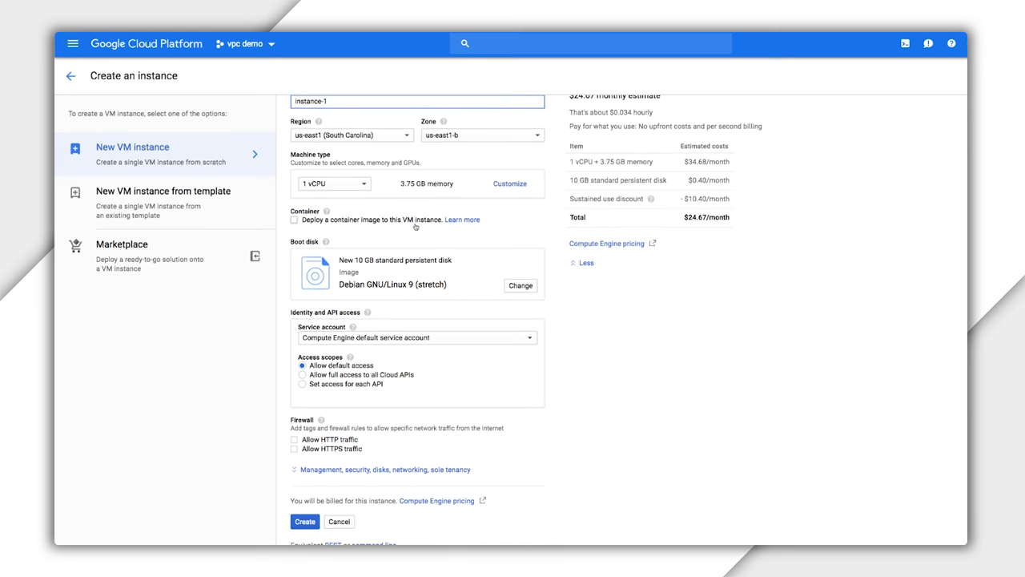
scroll(down, 3)
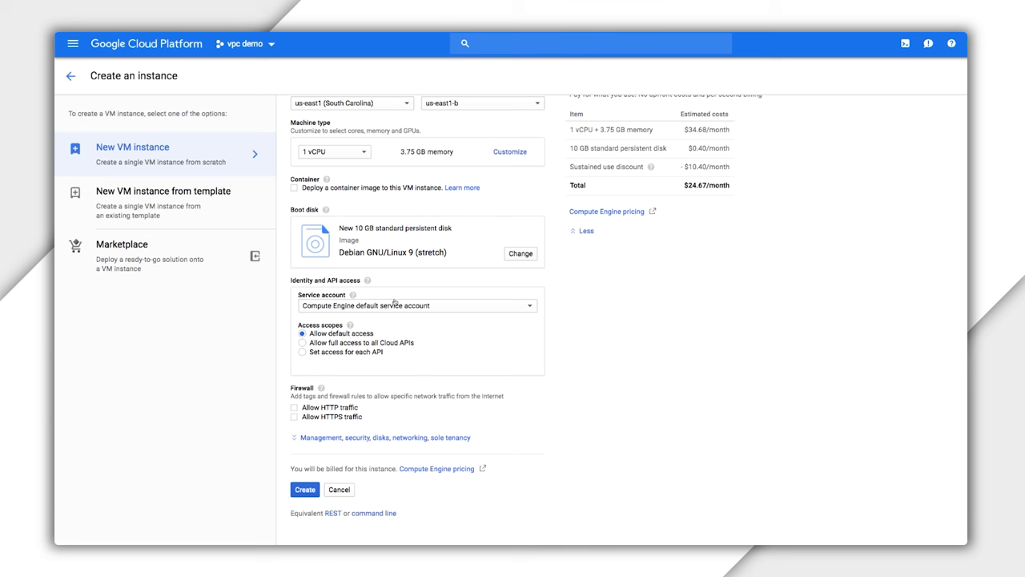
click(378, 437)
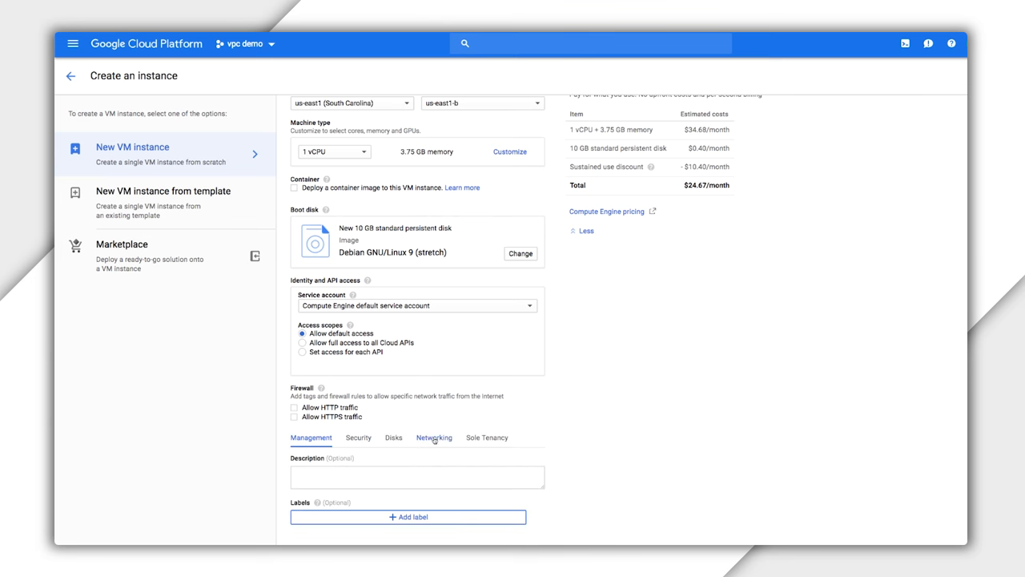
Step: Set the instance's network interface to vpc1 and its vpc1 subnetwork instead of default
click(435, 437)
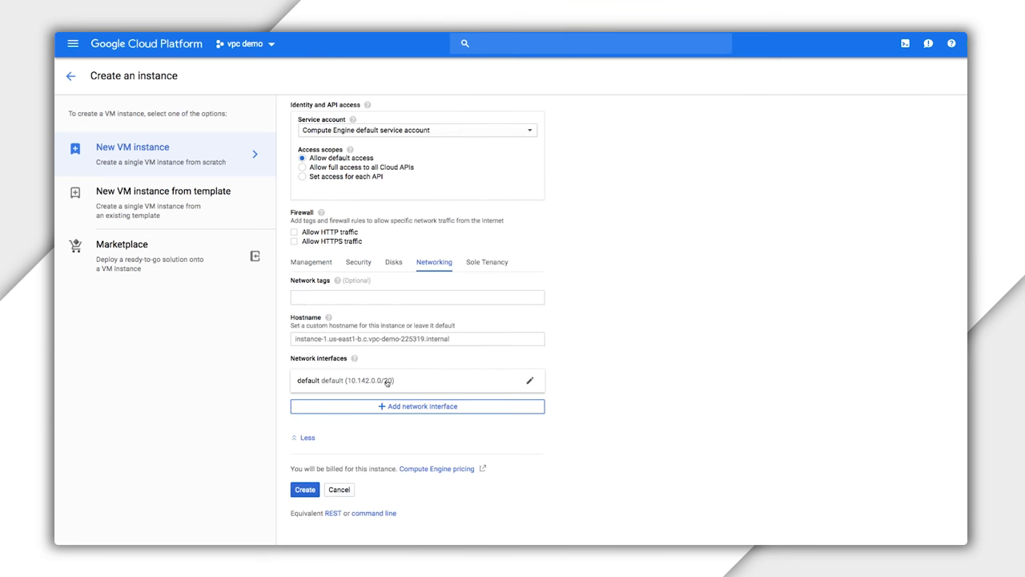
click(529, 381)
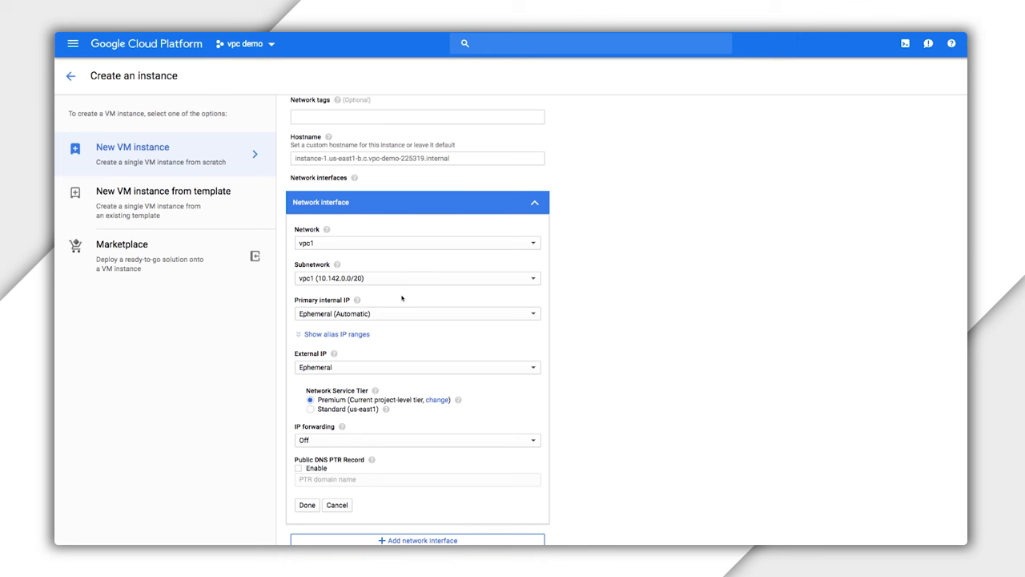
scroll(down, 3)
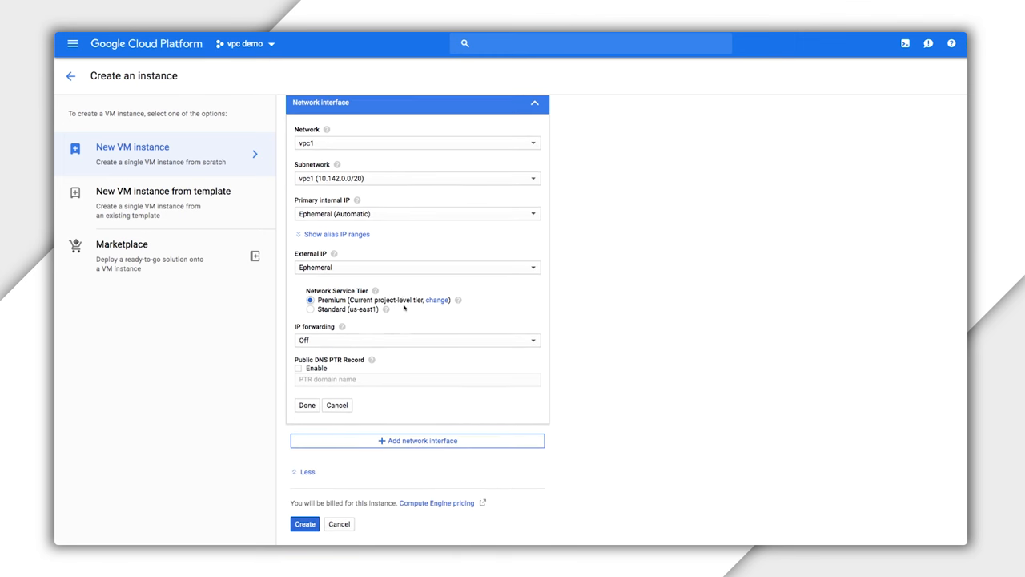